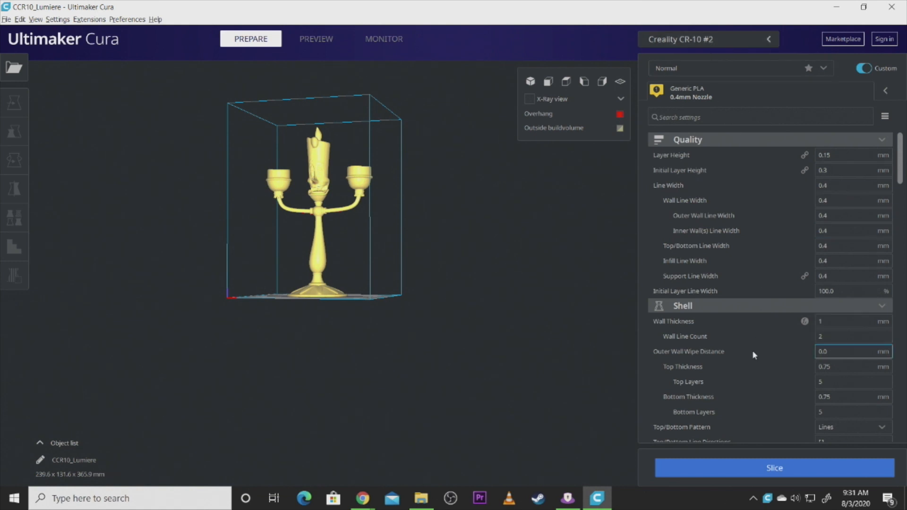
Set Build Plate Adhesion Type to Raft with a 20 mm Raft Extra Margin.
scroll("down", 3)
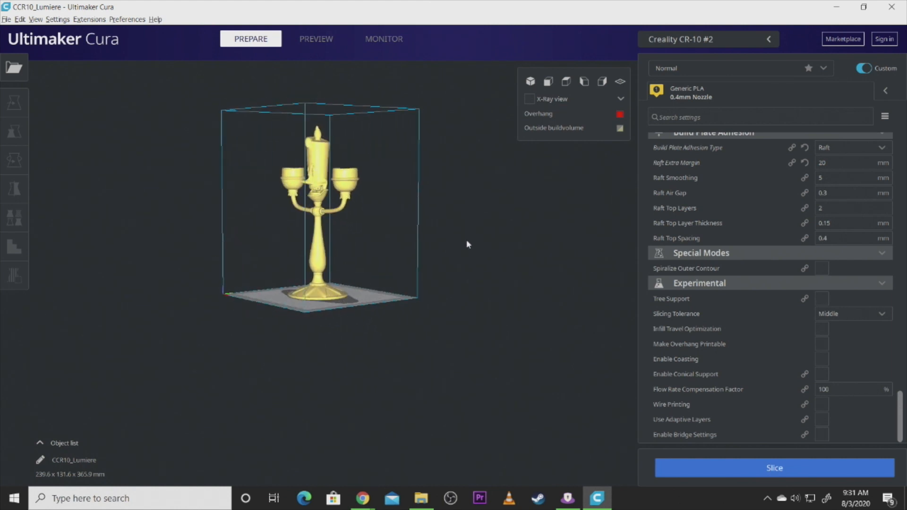
scroll("up", 3)
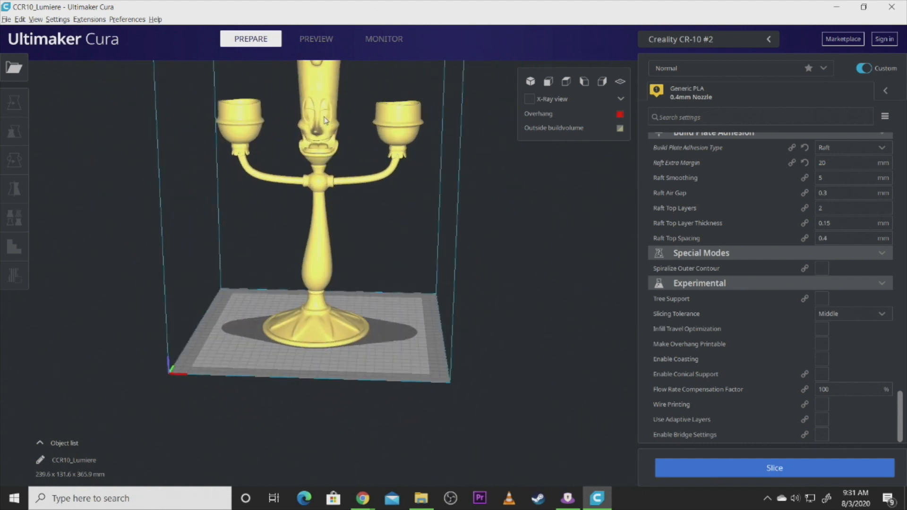
Slice the candelabra with its raft (1 day 21 h 44 min) and switch to Preview.
left_click(774, 468)
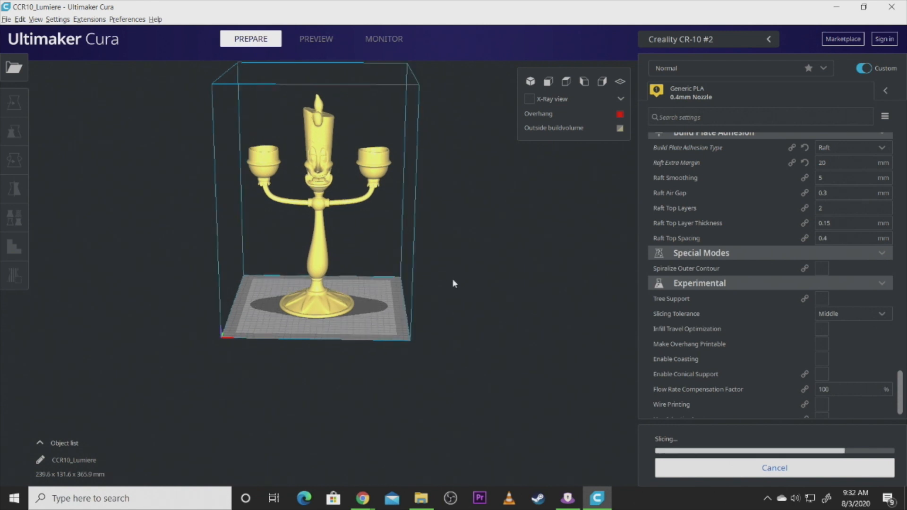
mouse_move(517, 295)
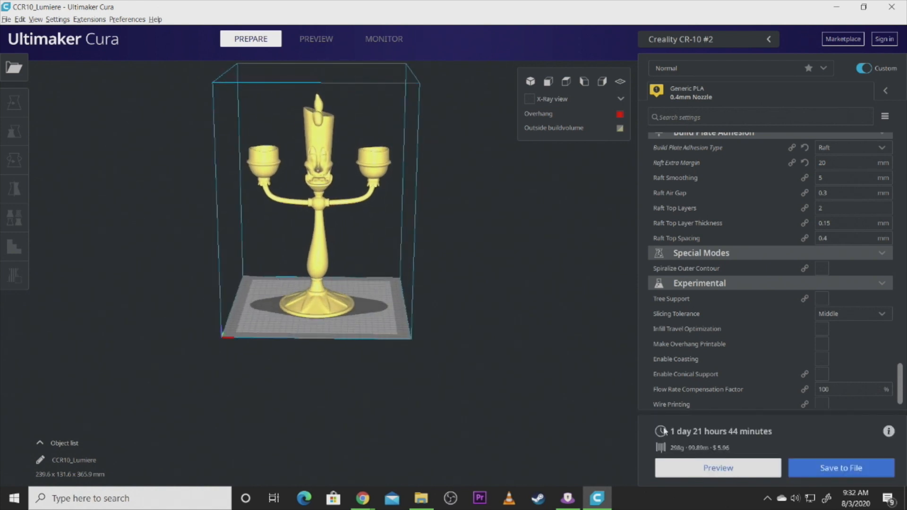
left_click(316, 38)
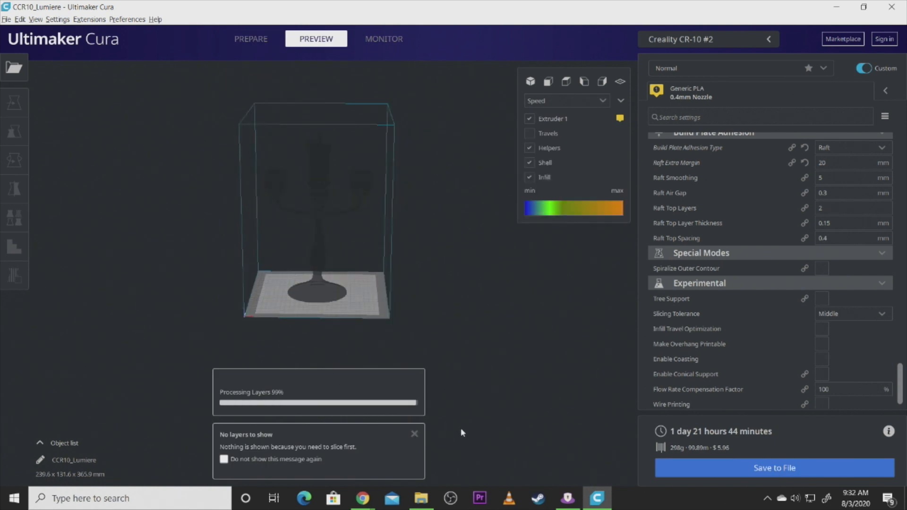
Dismiss the 'No layers to show' notice, inspect the layers, and start saving the G-code.
left_click(414, 433)
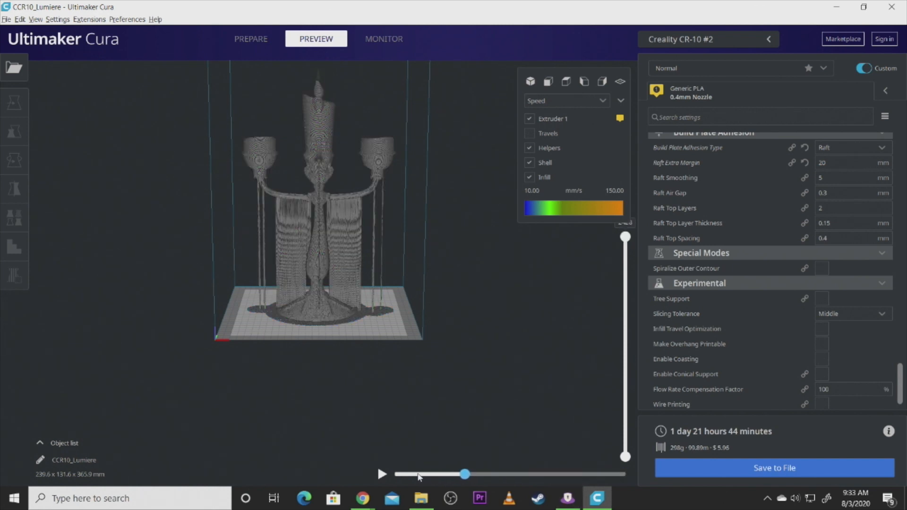
left_click(773, 468)
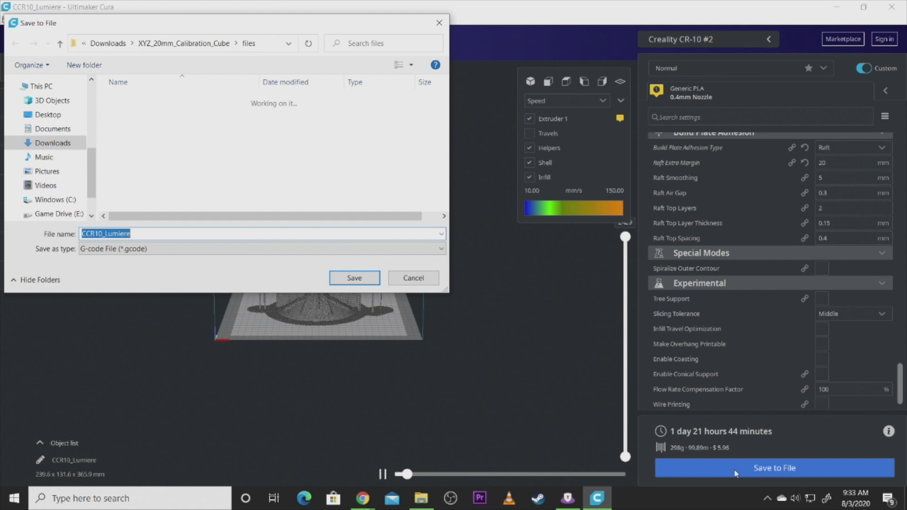
Save CCR10_Lumiere G-code to Desktop > 3D Printing, then switch to the OctoPrint page.
left_click(48, 115)
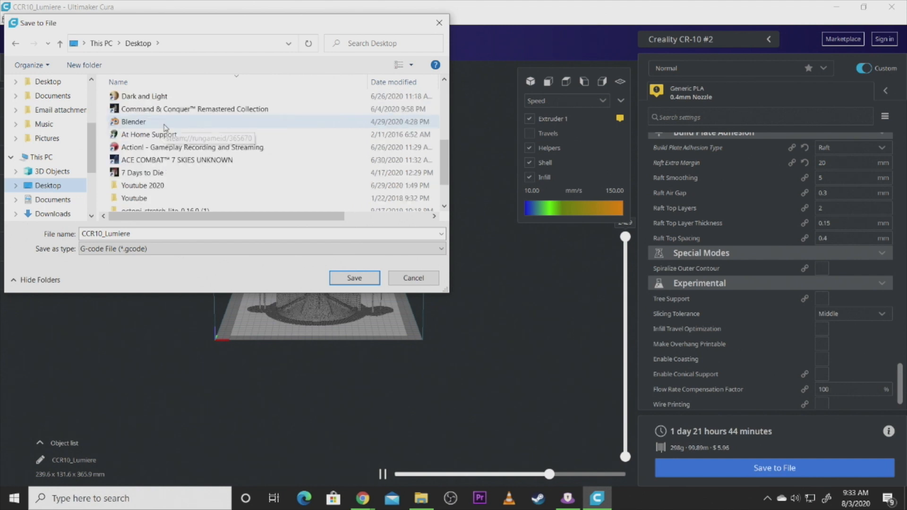
scroll("up", 3)
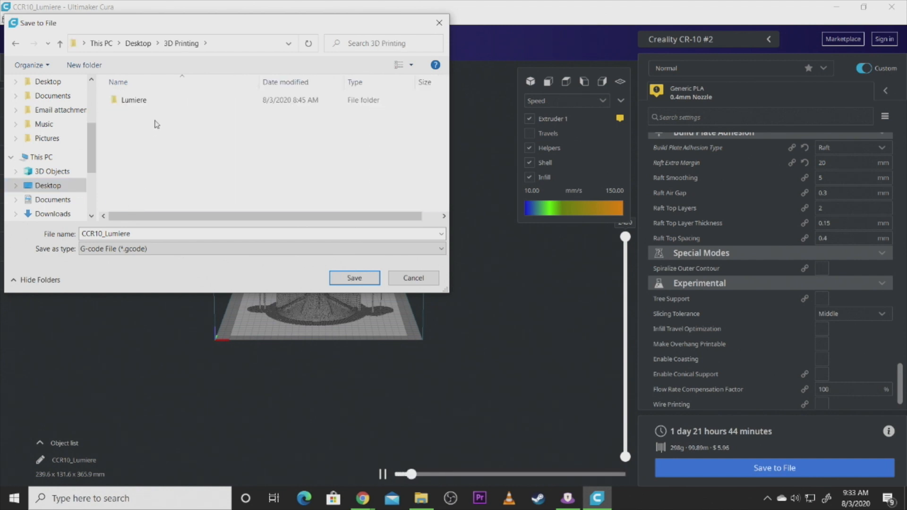
mouse_move(354, 278)
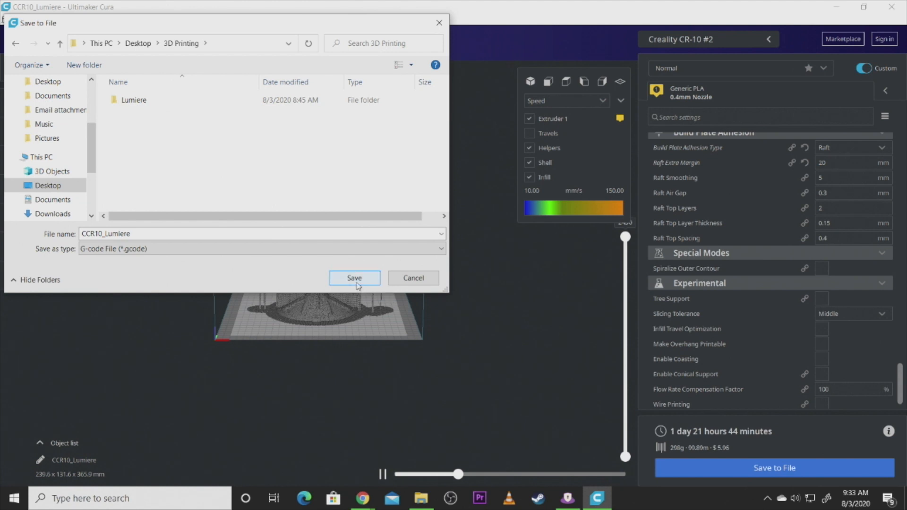
left_click(354, 278)
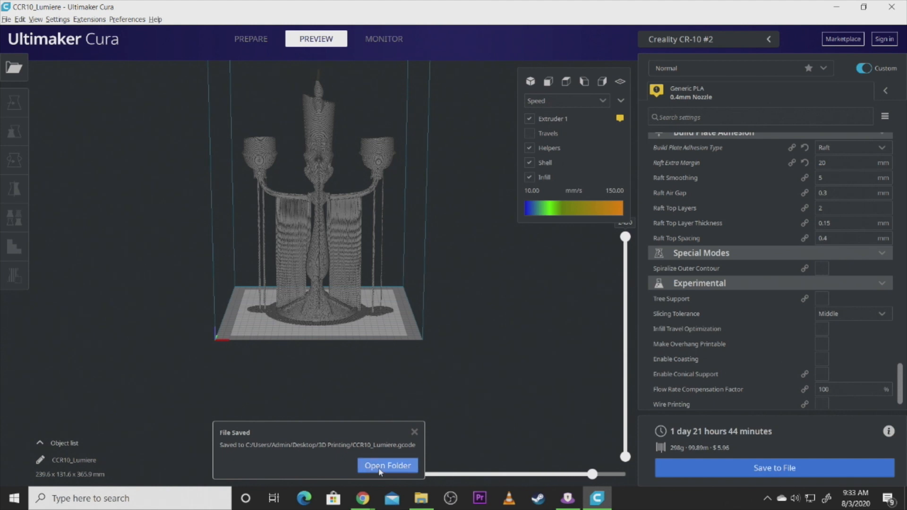
left_click(387, 465)
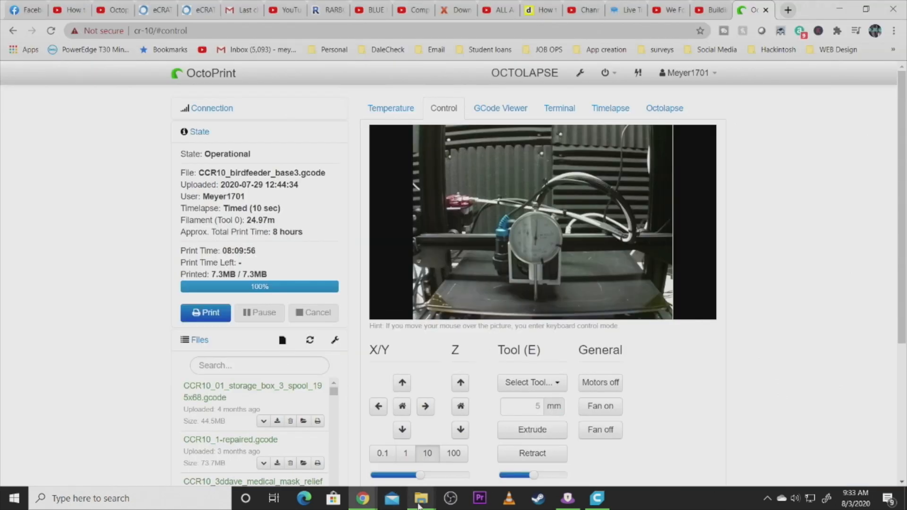
Select CCR10_Lumiere.gcode in OctoPrint's Files list and start it printing.
left_click(421, 498)
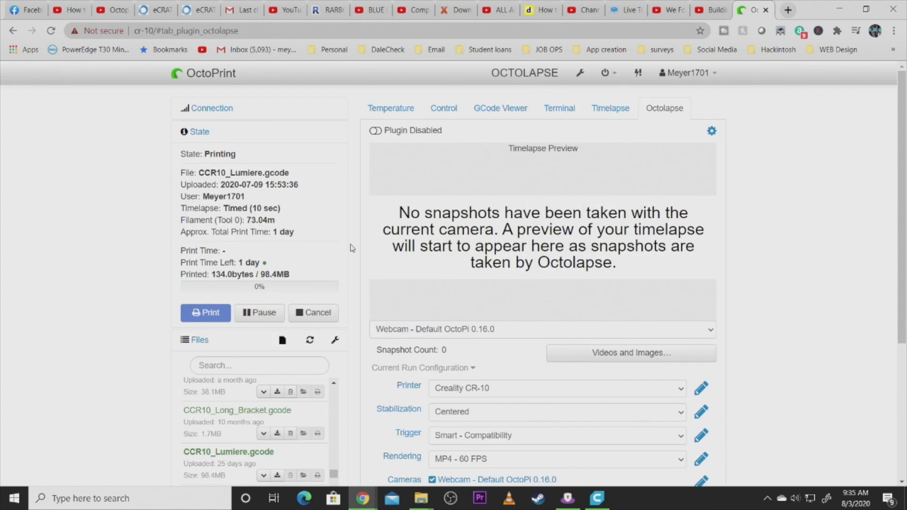
mouse_move(49, 289)
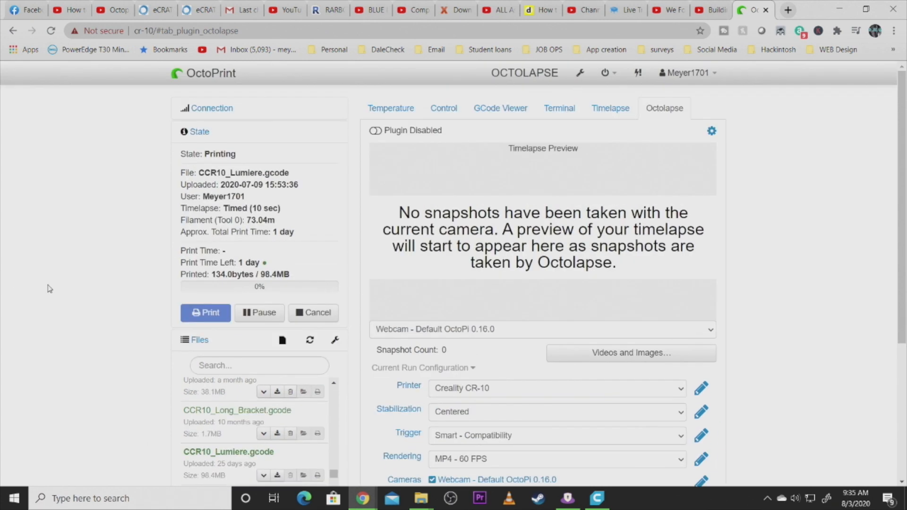